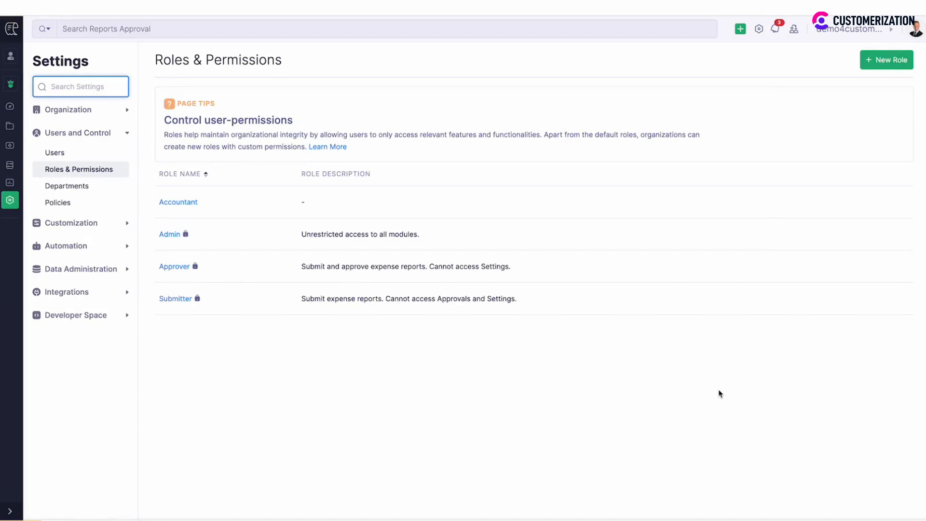
# Step: Open the Accountant role's form, then close it without saving
pyautogui.click(81, 87)
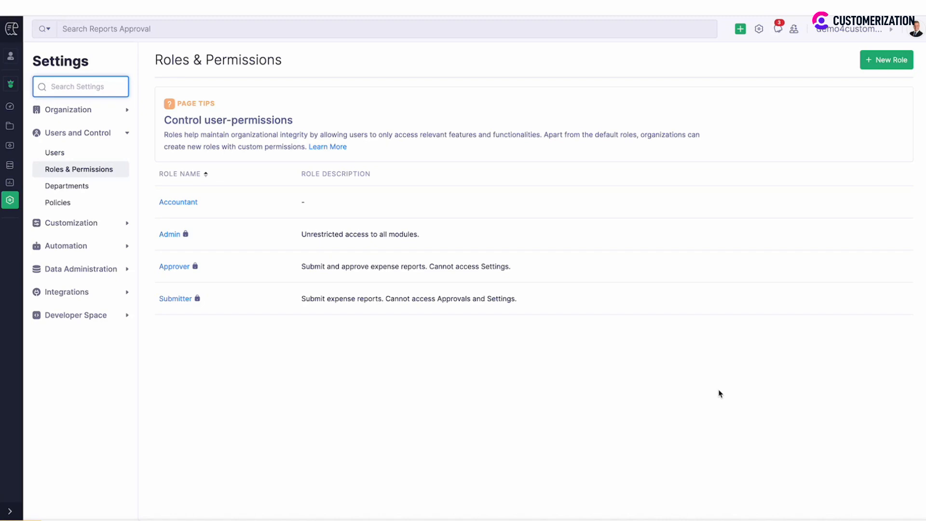
pyautogui.moveTo(353, 183)
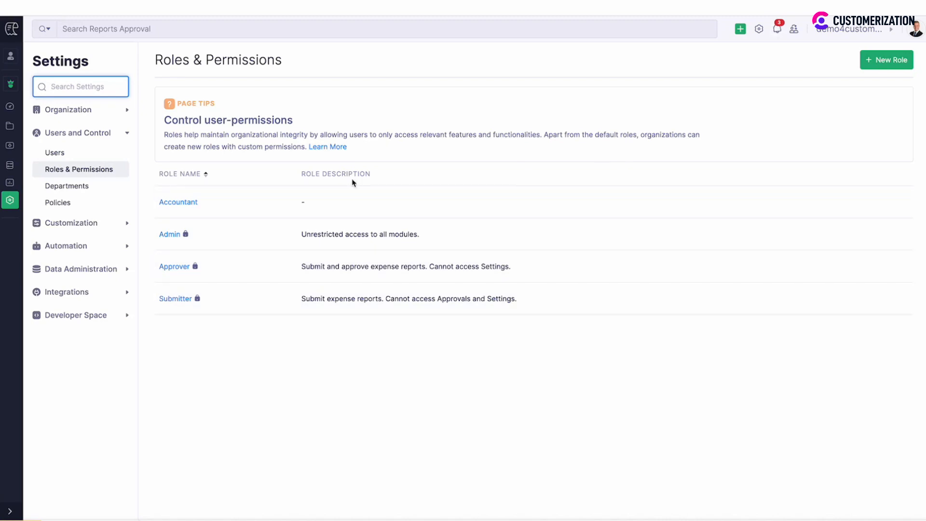
pyautogui.click(178, 202)
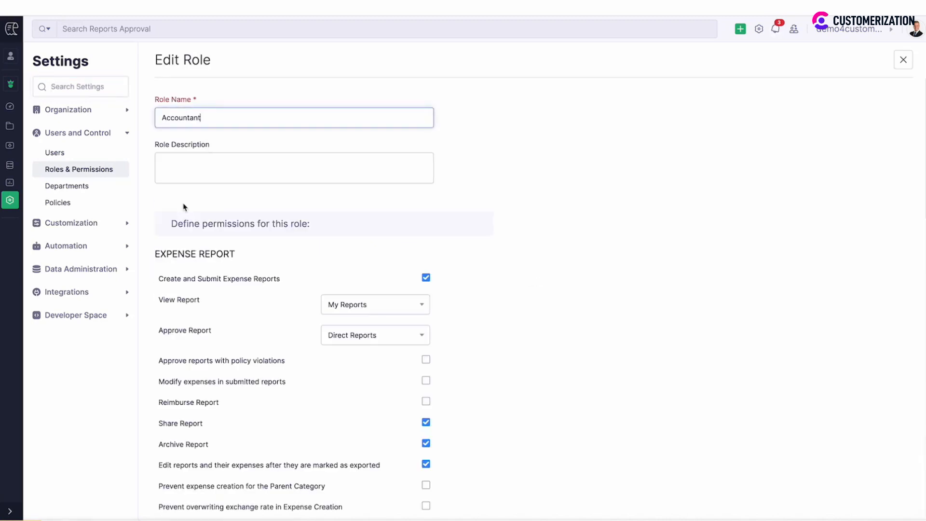
pyautogui.click(904, 59)
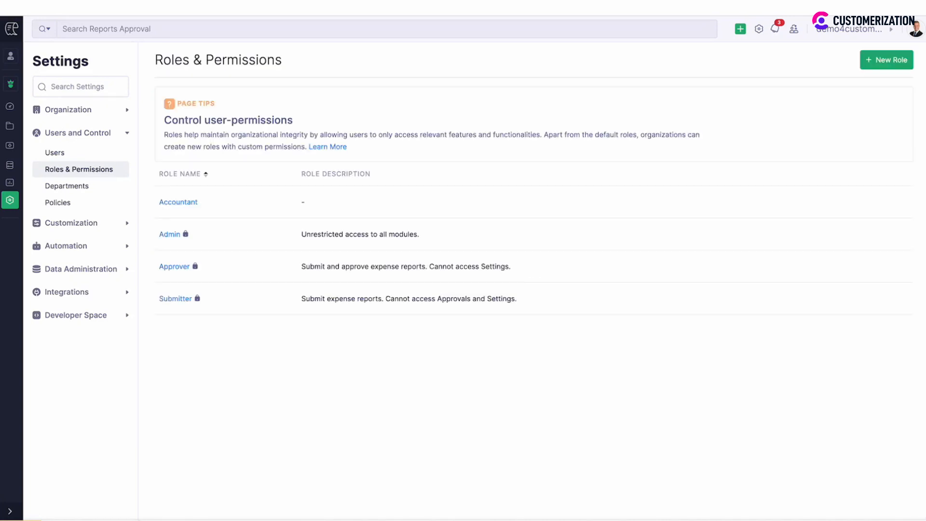
pyautogui.moveTo(481, 117)
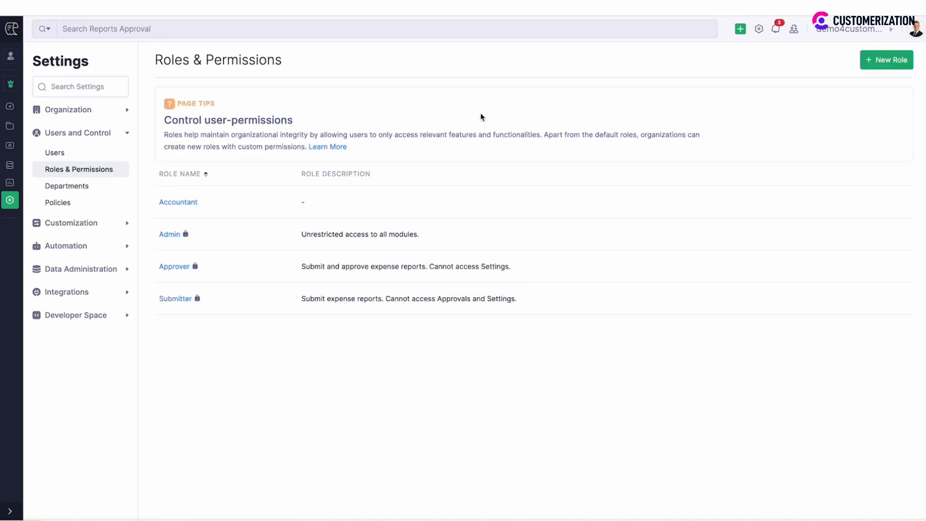
# Step: Edit the Accountant role from its actions menu and save the form
pyautogui.click(901, 202)
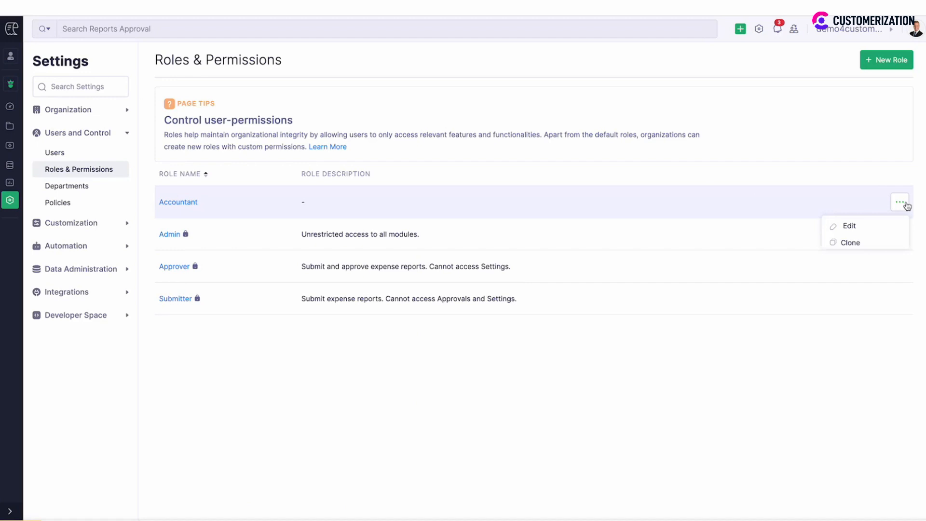
pyautogui.click(849, 226)
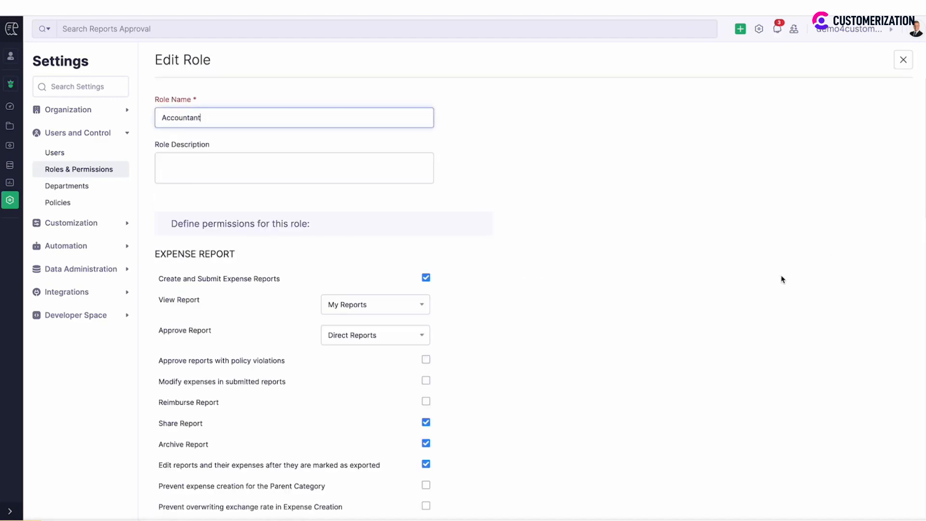
pyautogui.scroll(-3)
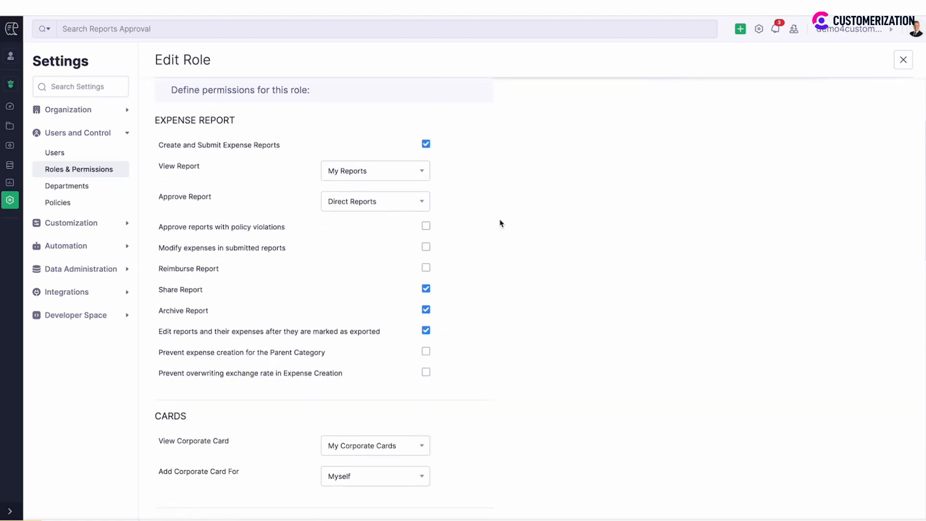
pyautogui.click(375, 170)
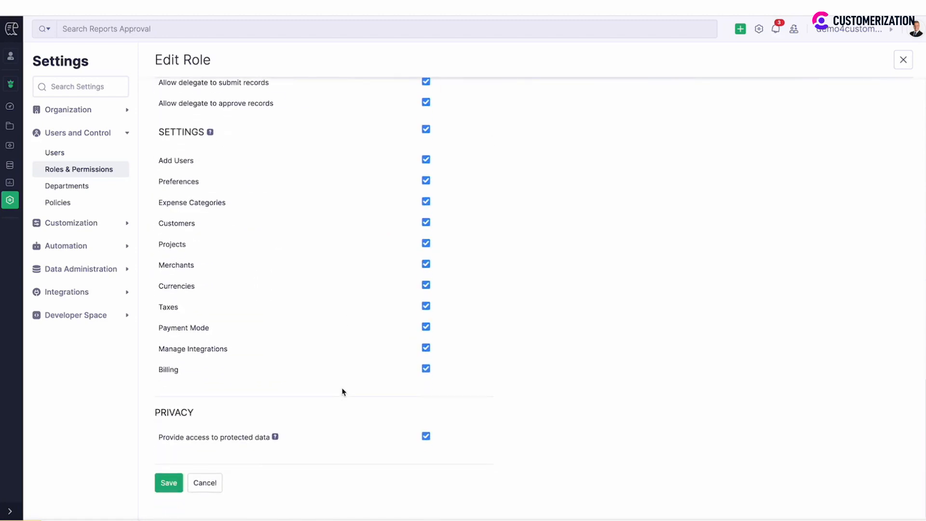
pyautogui.click(168, 482)
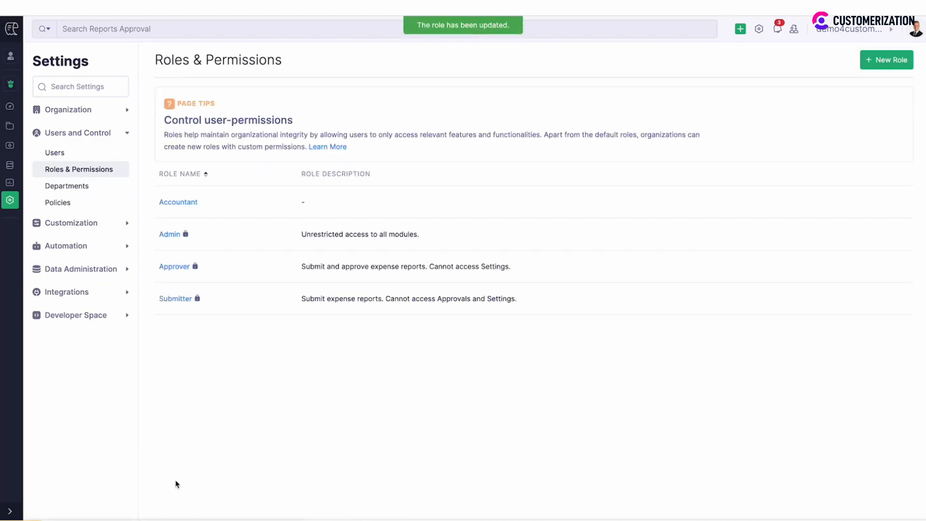